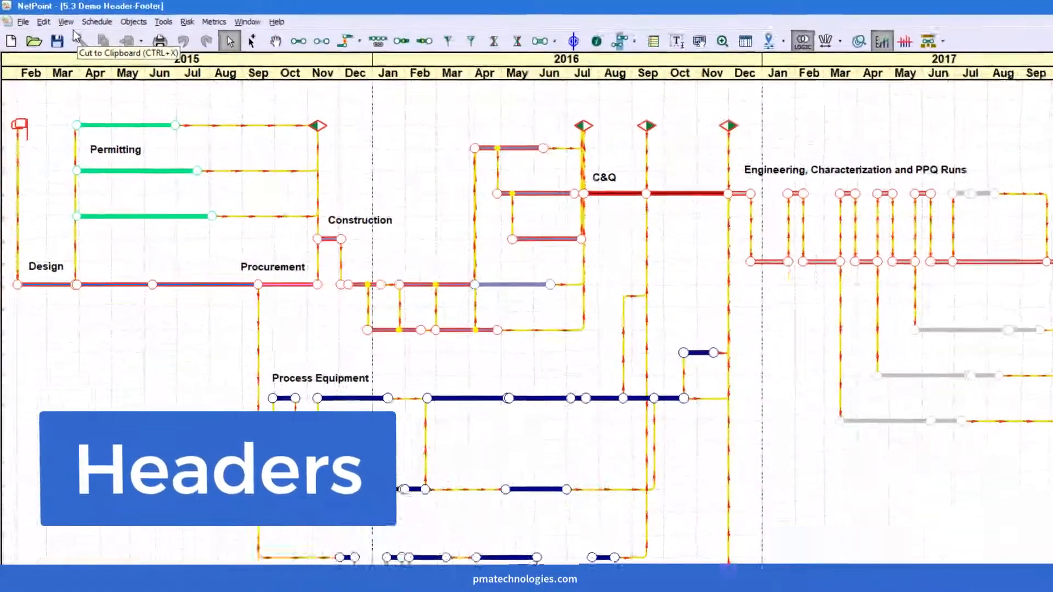
- Enable the Header display in Schedule Properties so an empty header band appears
left_click(64, 22)
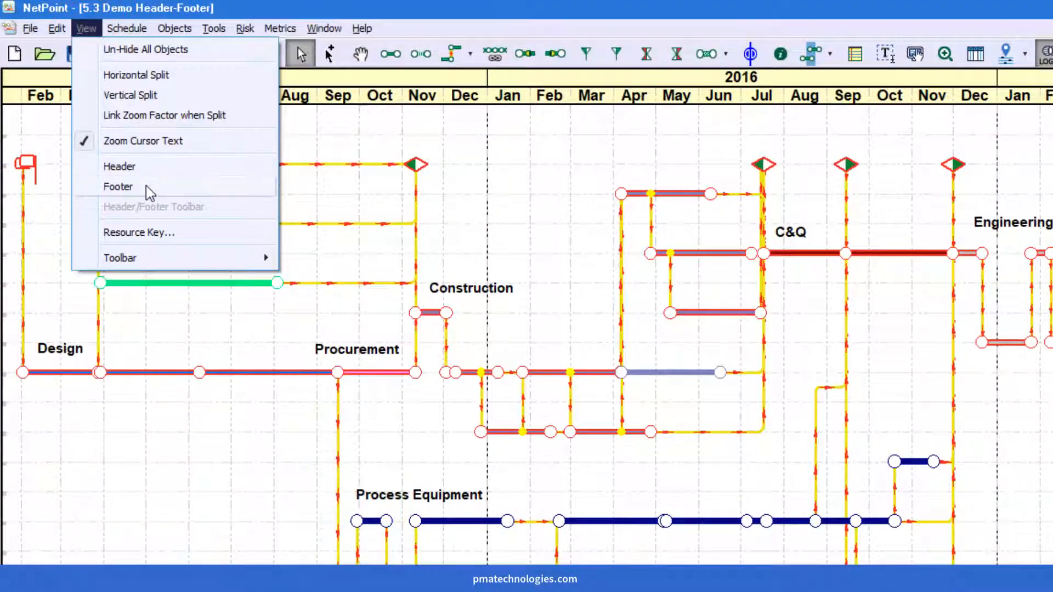
mouse_move(455, 143)
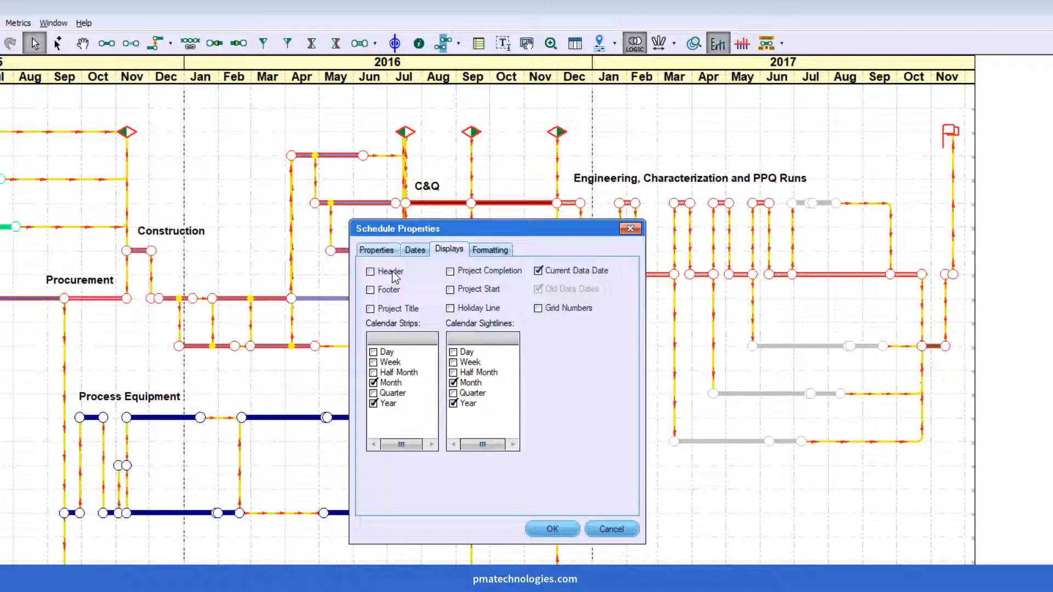
left_click(370, 271)
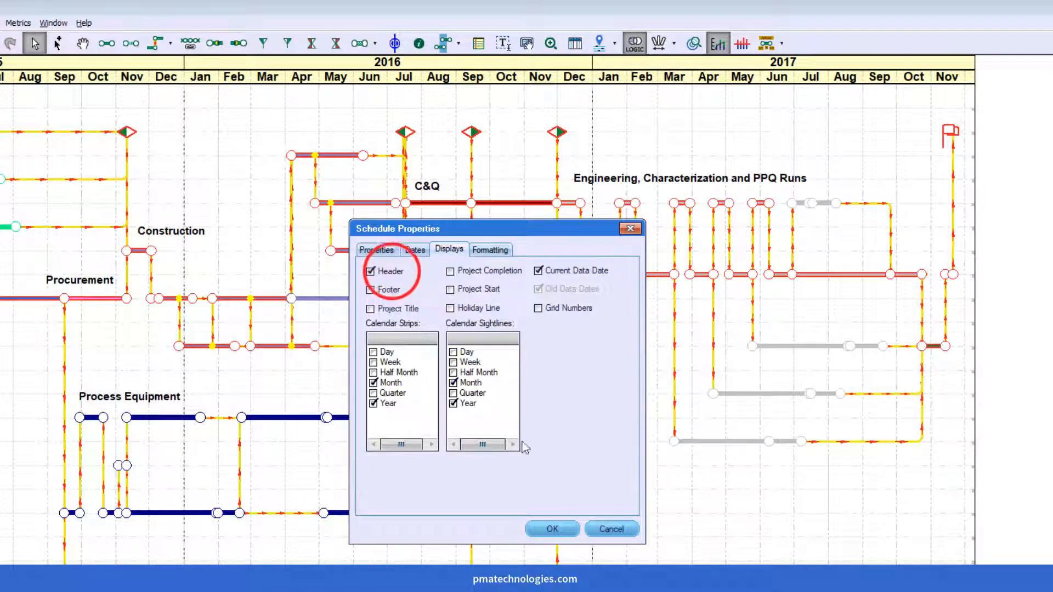
left_click(552, 529)
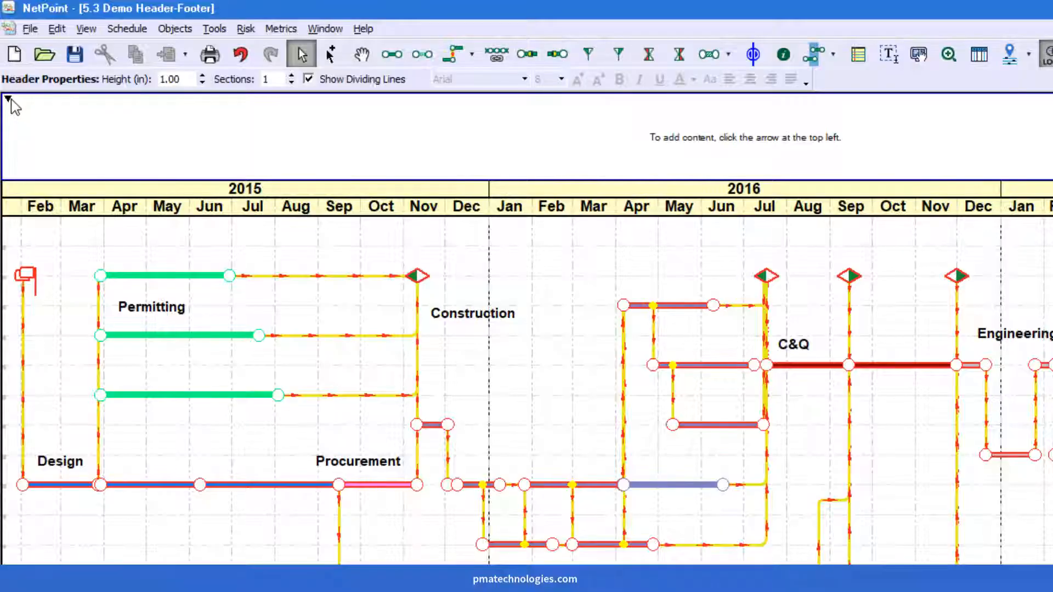
- Insert the NetPoint logo image into the header and increase the header height
left_click(8, 99)
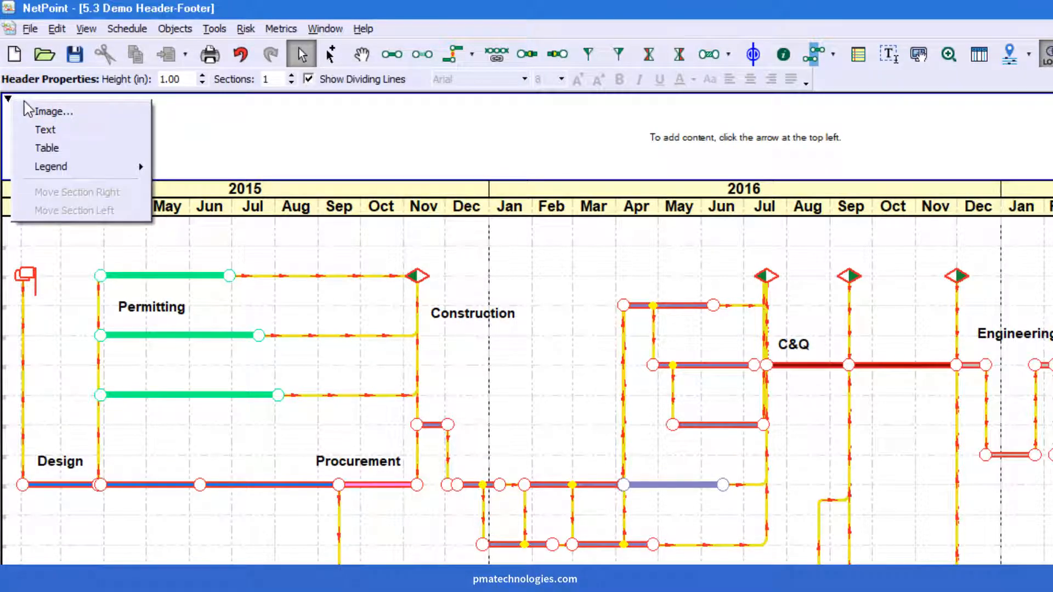
left_click(52, 112)
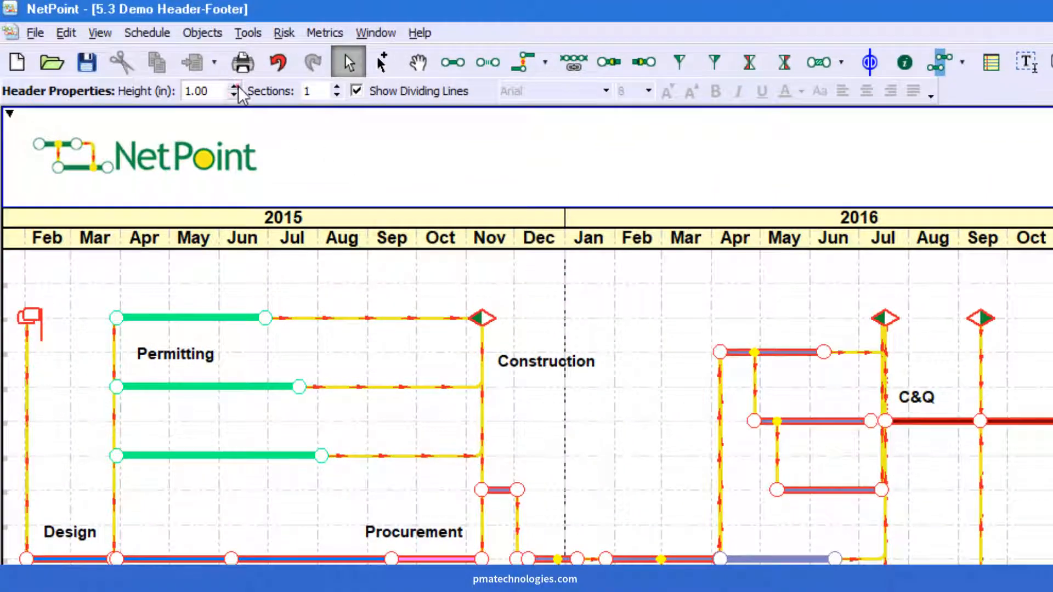
left_click(234, 86)
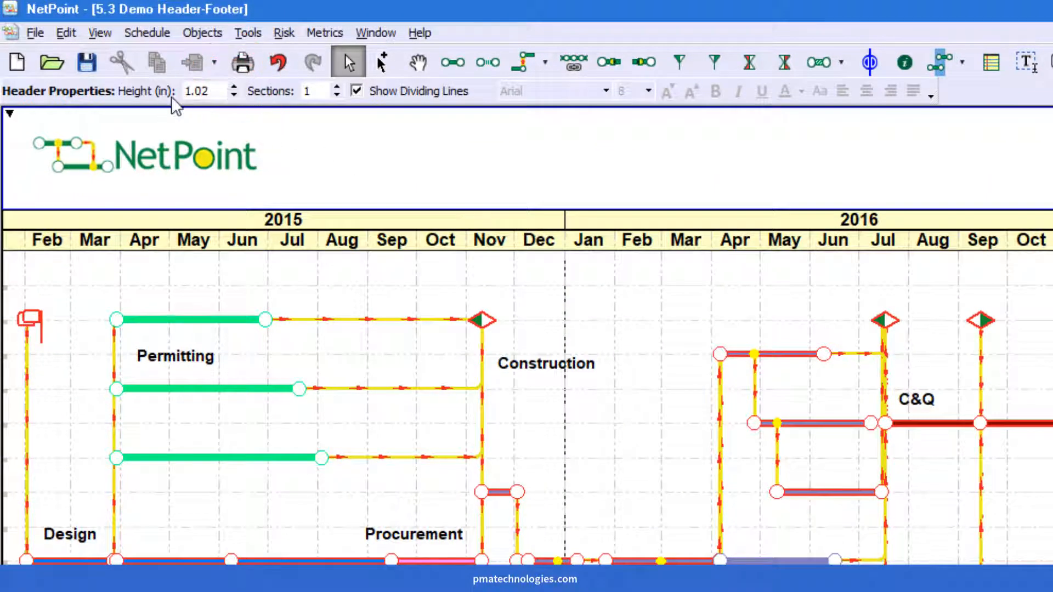
left_click_drag(387, 209, 387, 232)
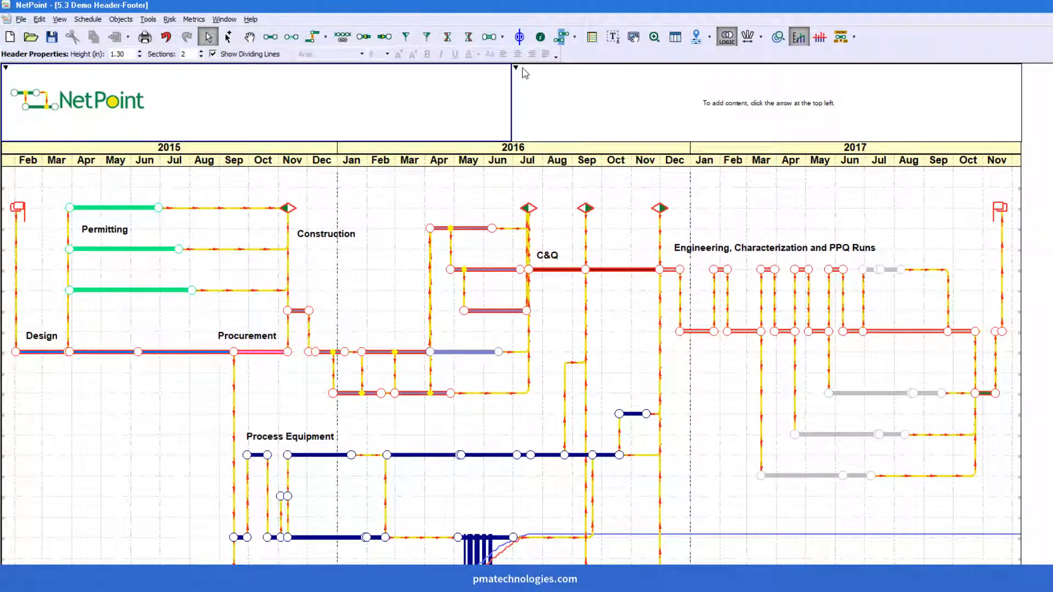
- Add the title '5.3 Demo Header/Footer' as enlarged bold text in the second header section
left_click(516, 68)
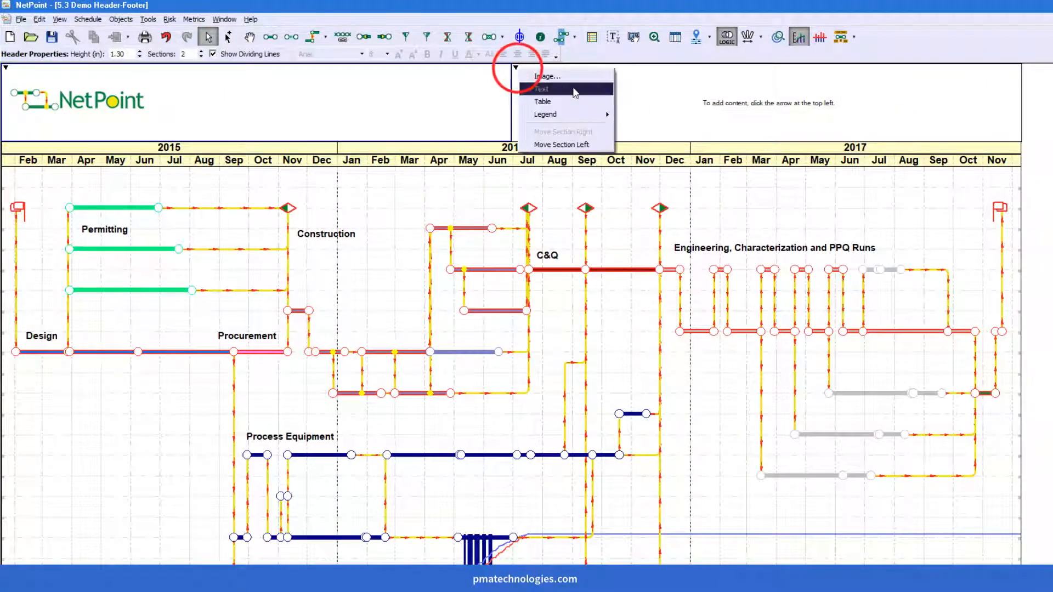
left_click(541, 89)
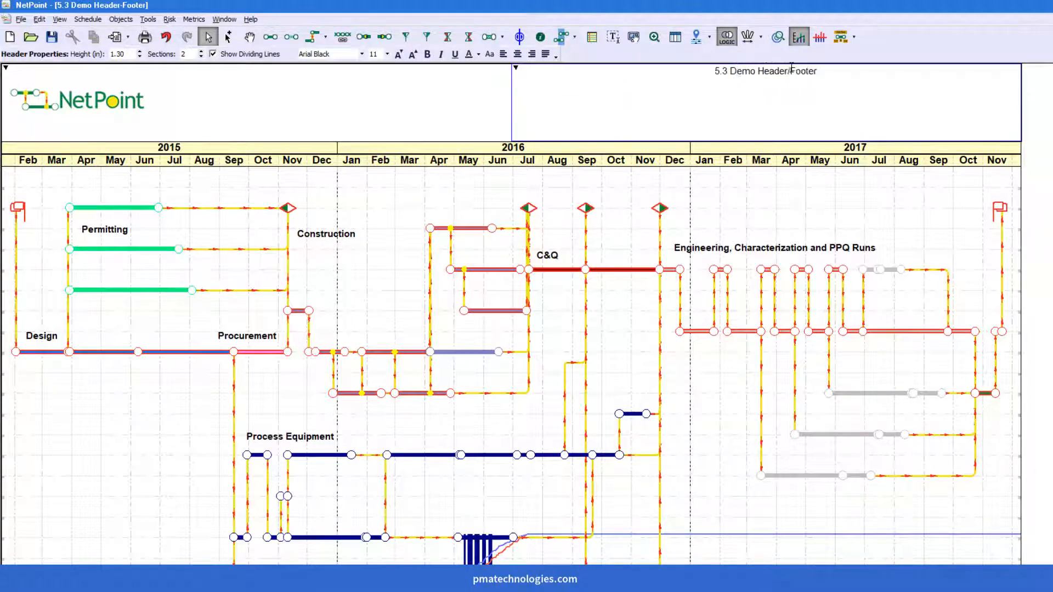
left_click(397, 55)
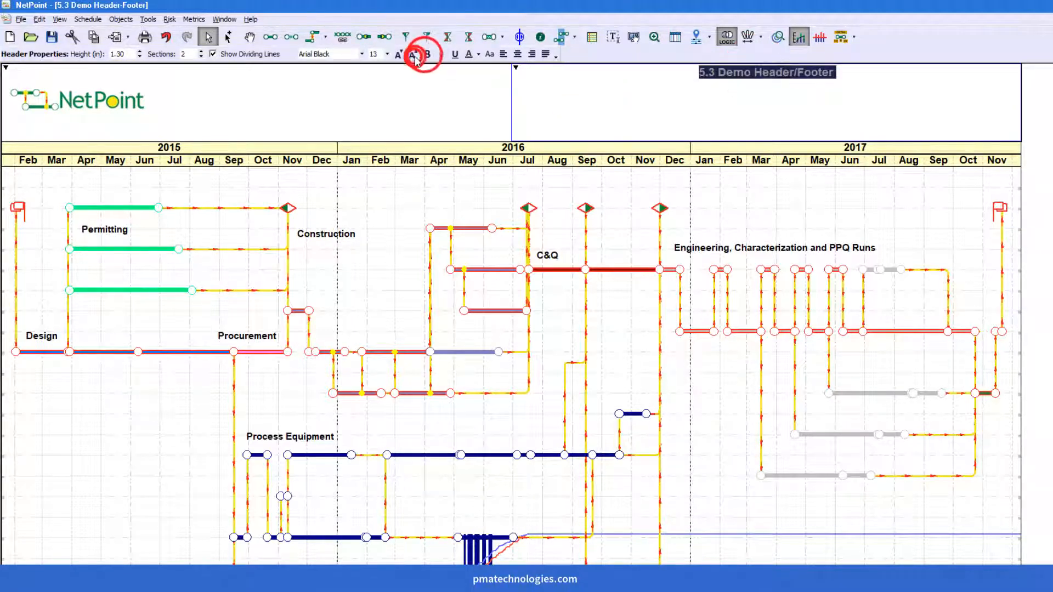
left_click(412, 54)
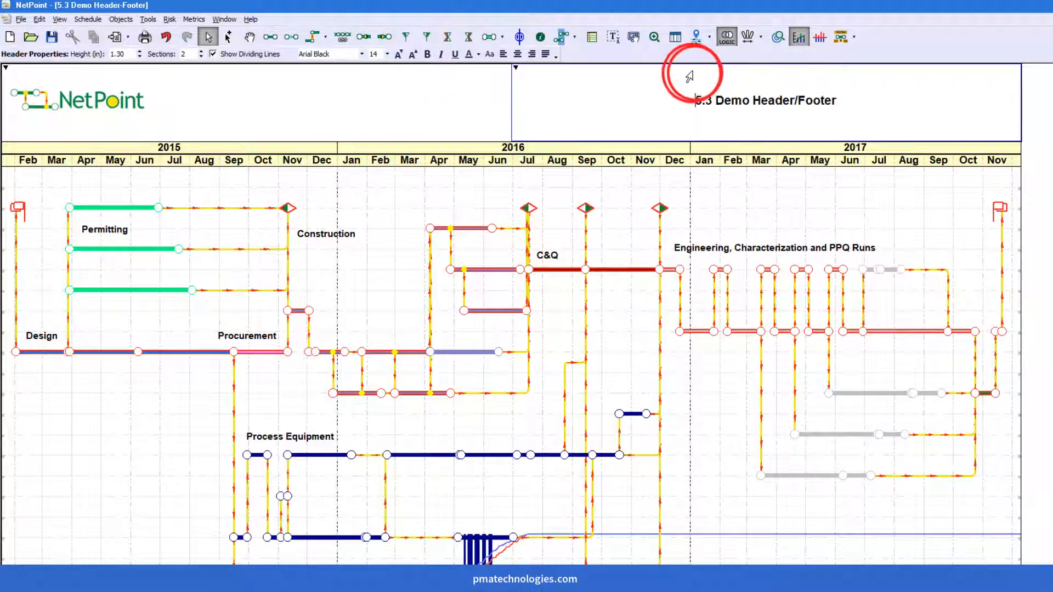
double_click(765, 100)
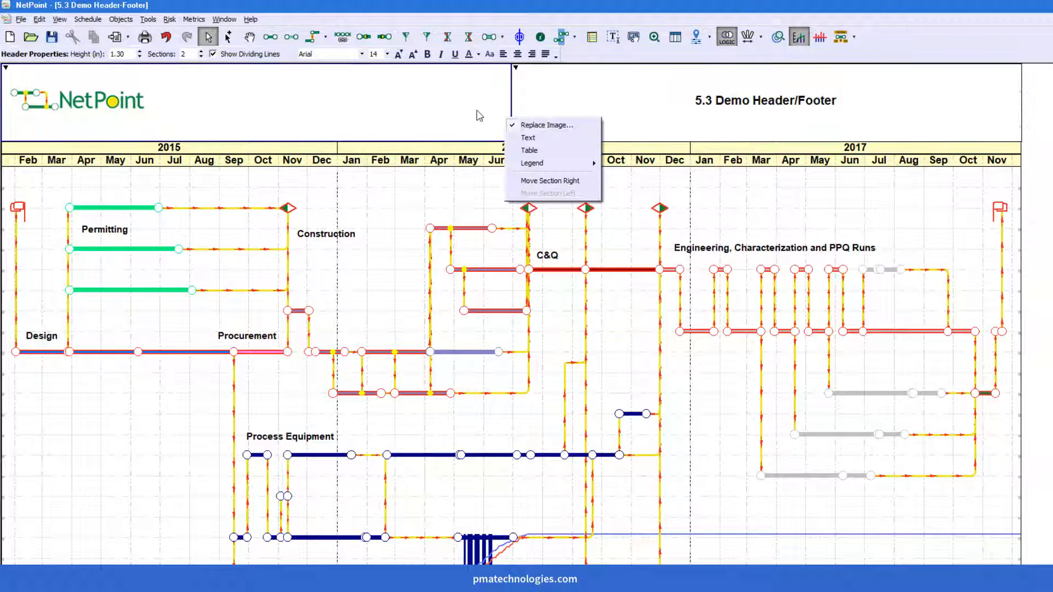
left_click(550, 180)
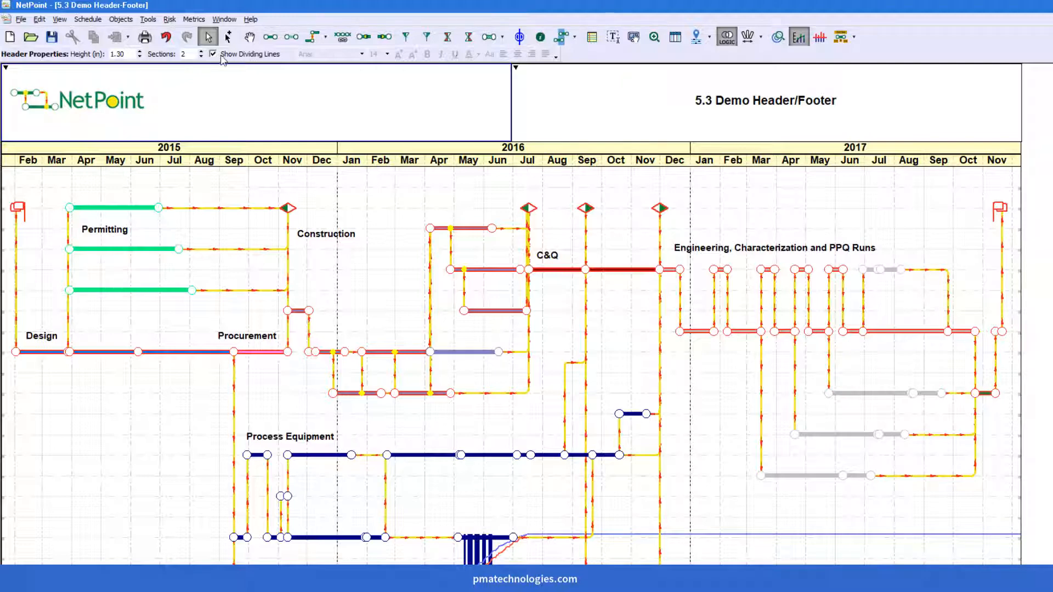
- Set the header to three sections, recentring the logo and preparing a table in the third
left_click(201, 52)
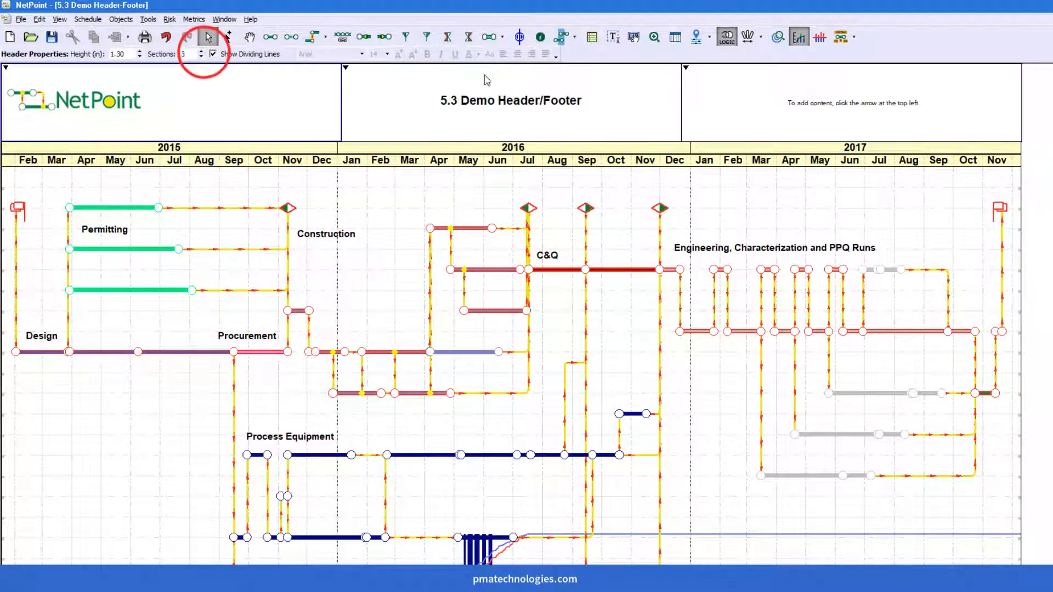
left_click(74, 101)
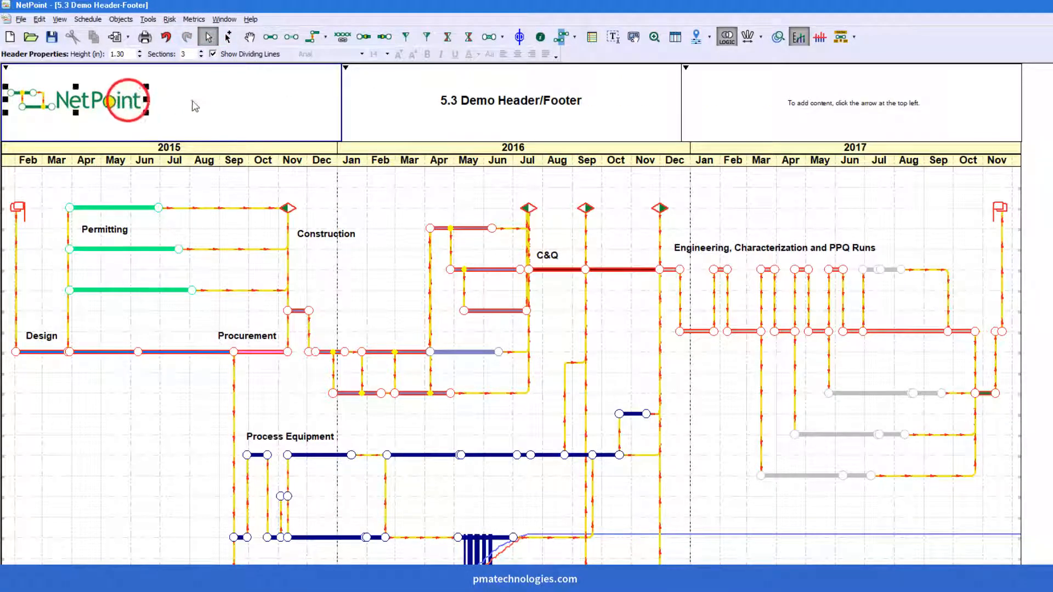
left_click(685, 67)
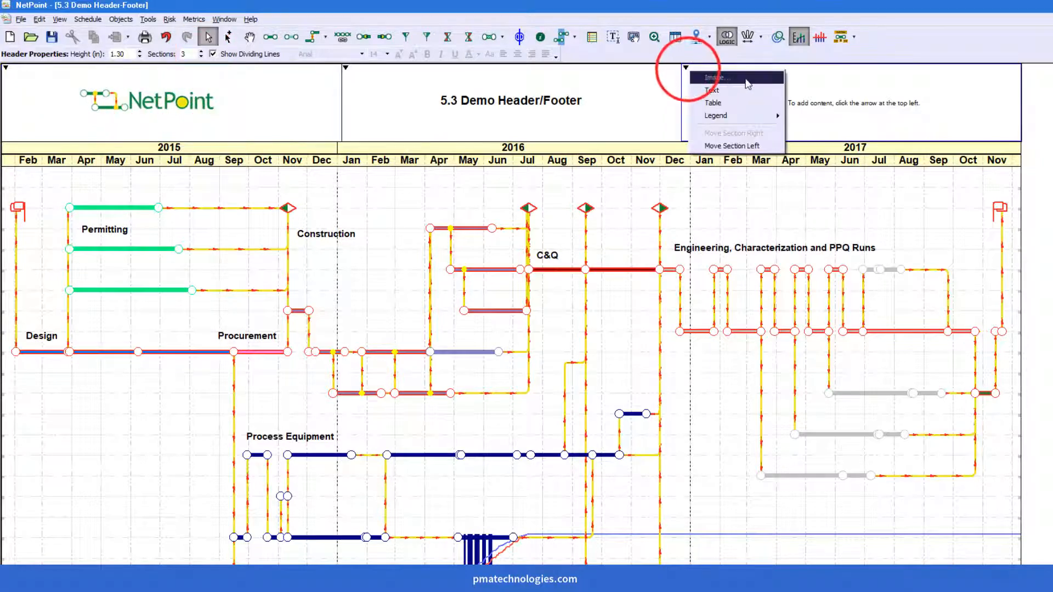
mouse_move(716, 115)
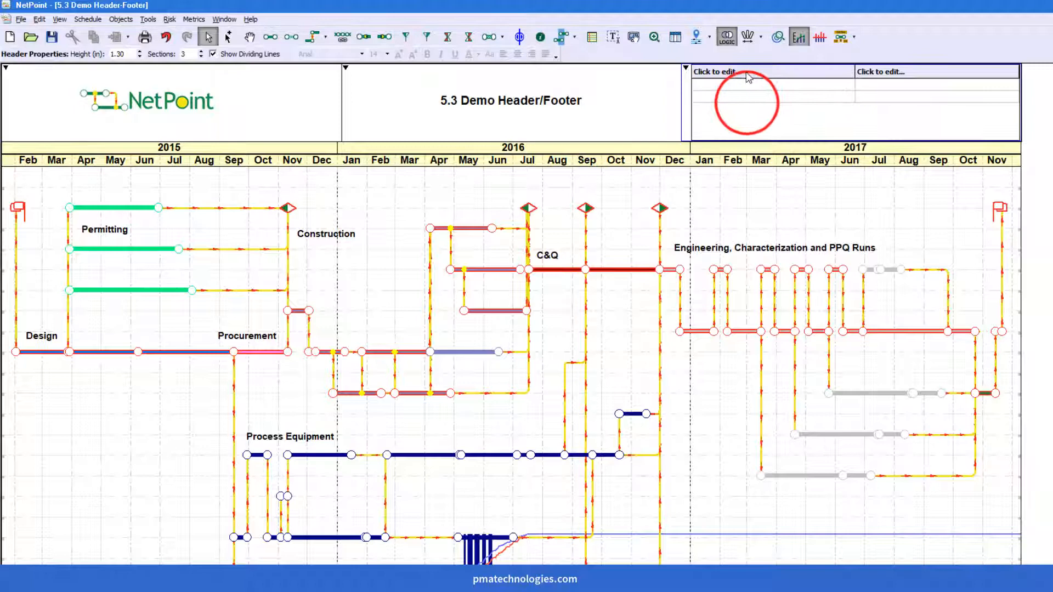
mouse_move(791, 98)
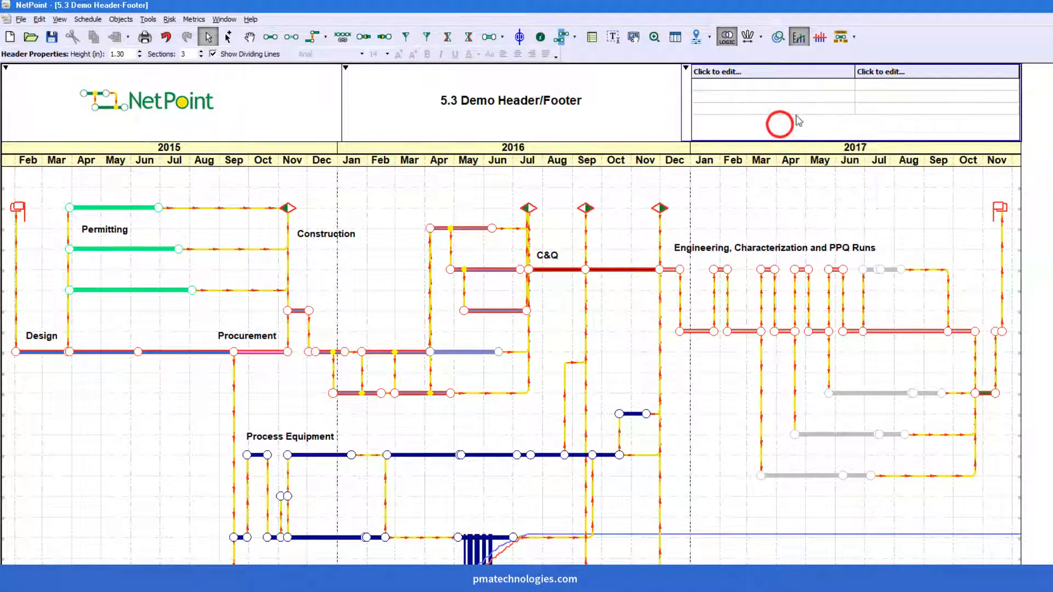
- Label the table columns Event and Date and insert Project Completion 11/20/2017 below Project Start 1/23/2015
right_click(779, 124)
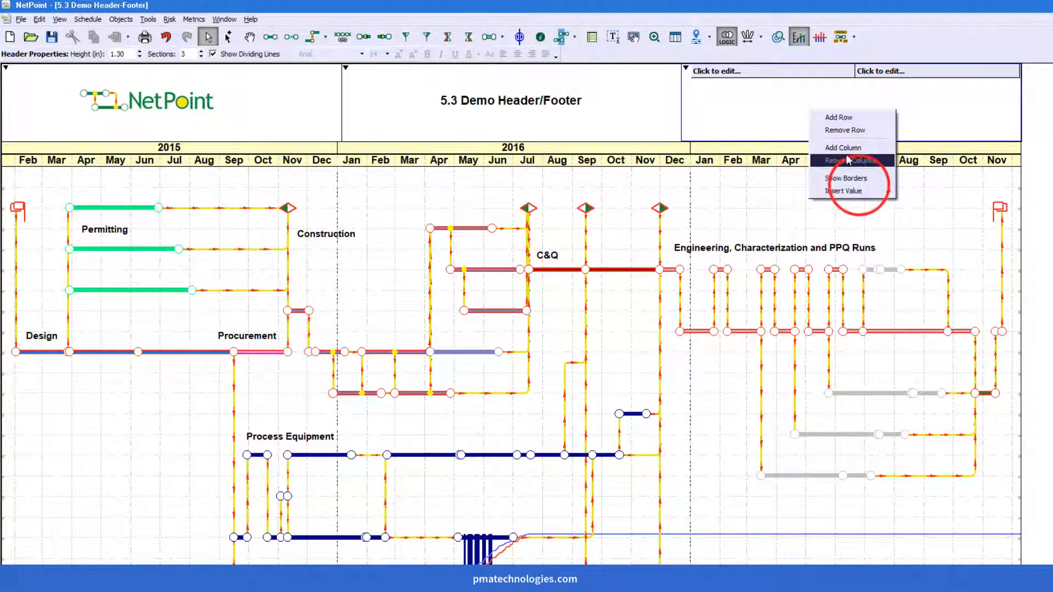
mouse_move(851, 130)
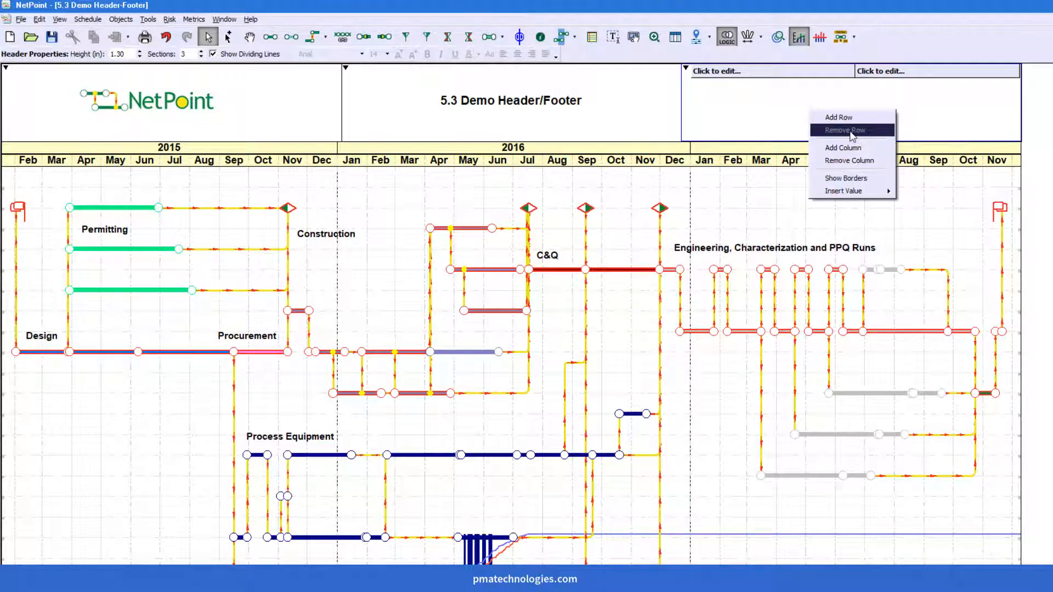
left_click(839, 118)
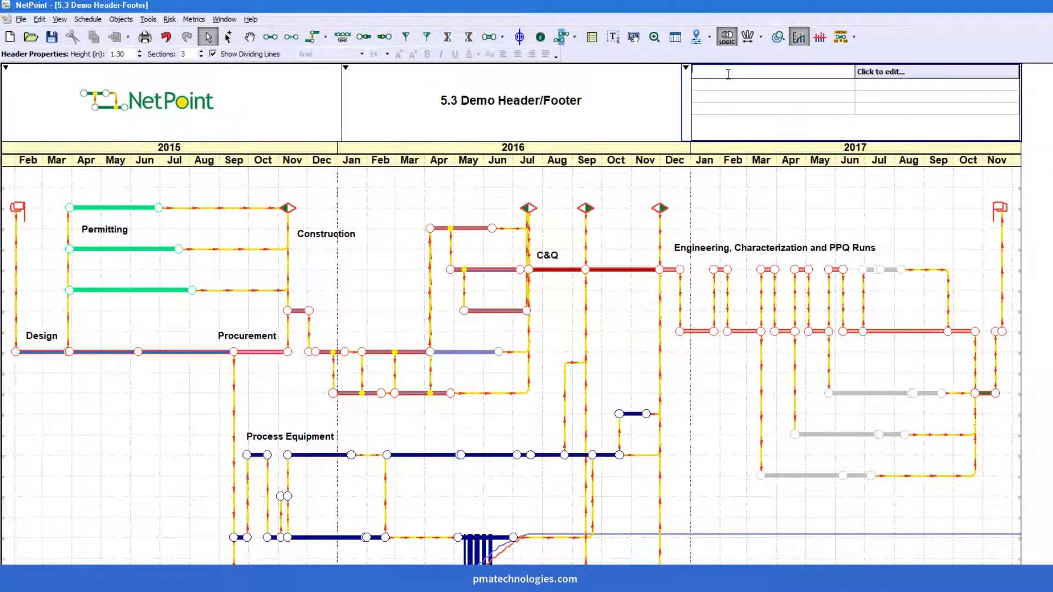
type("Event")
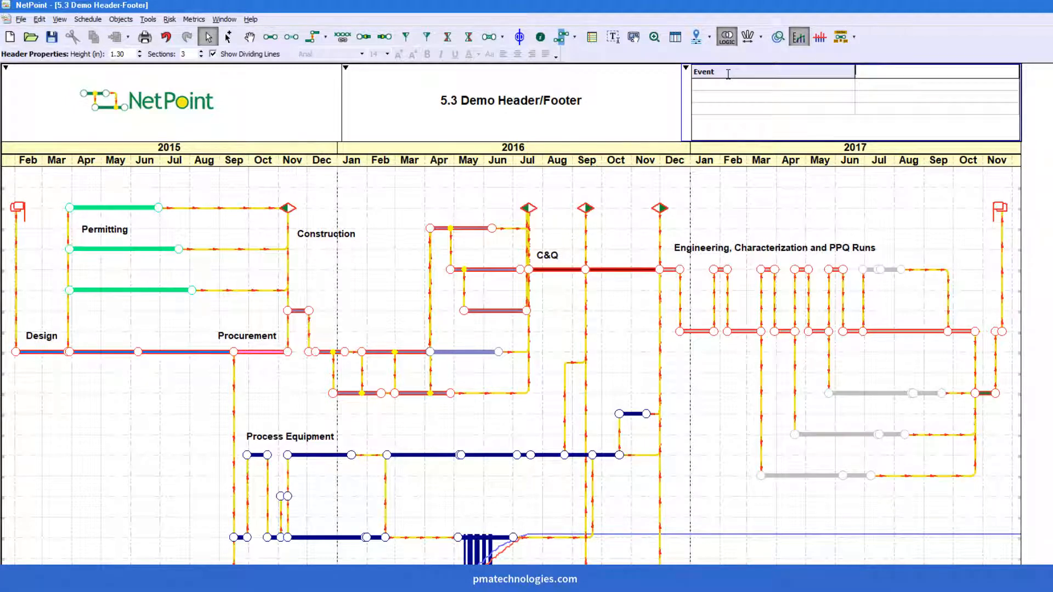
type("Date")
left_click(773, 96)
type("Project Completion")
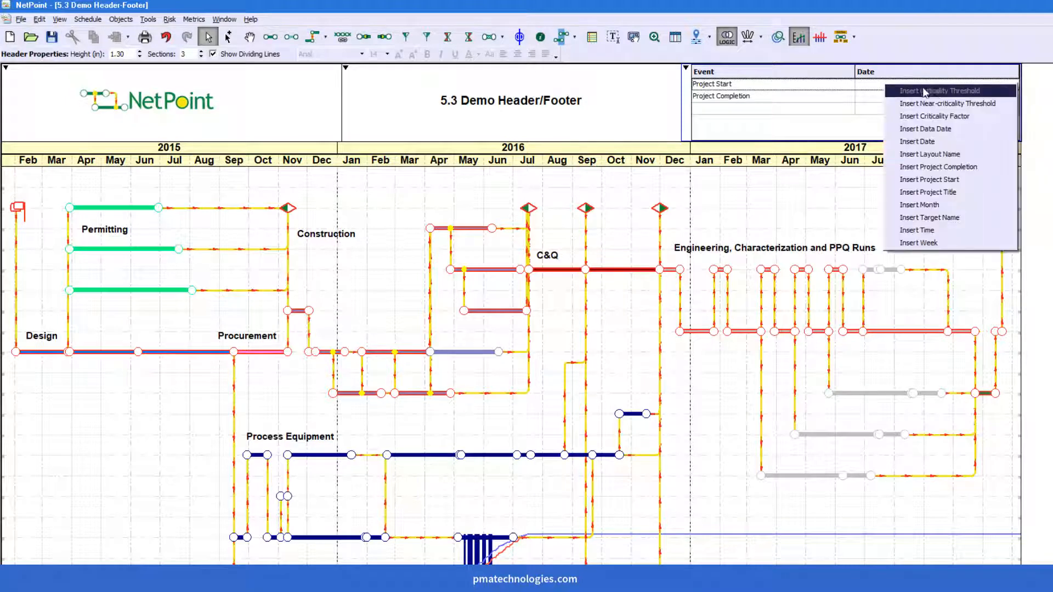
mouse_move(931, 154)
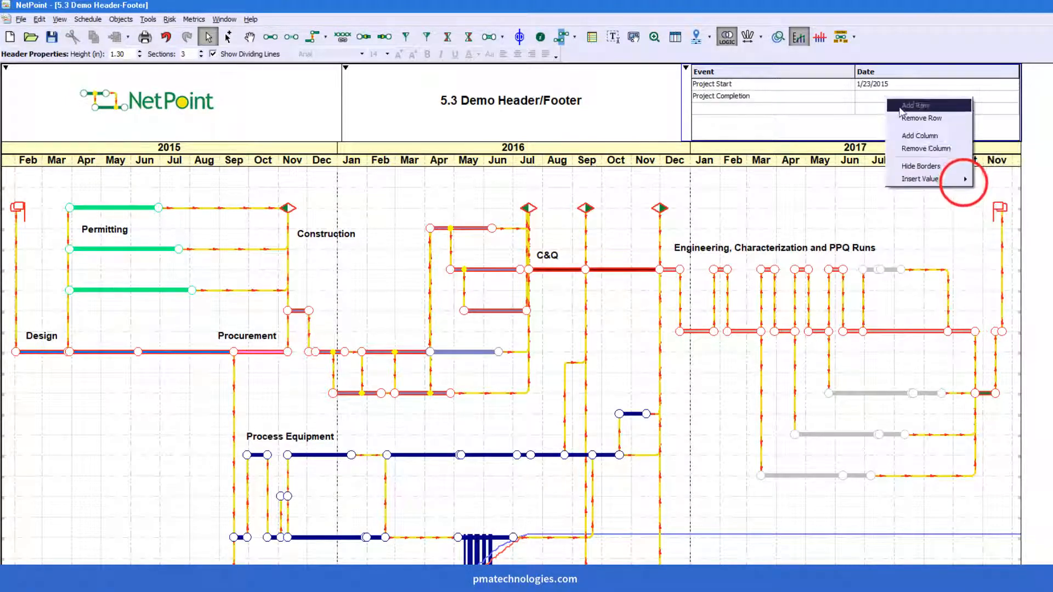
left_click(914, 105)
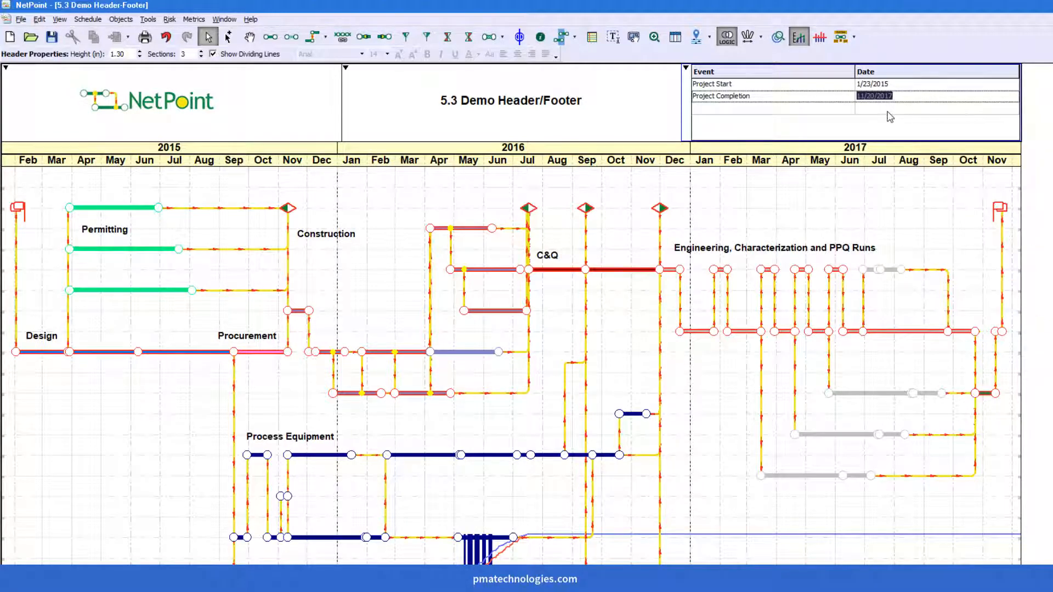
left_click(59, 18)
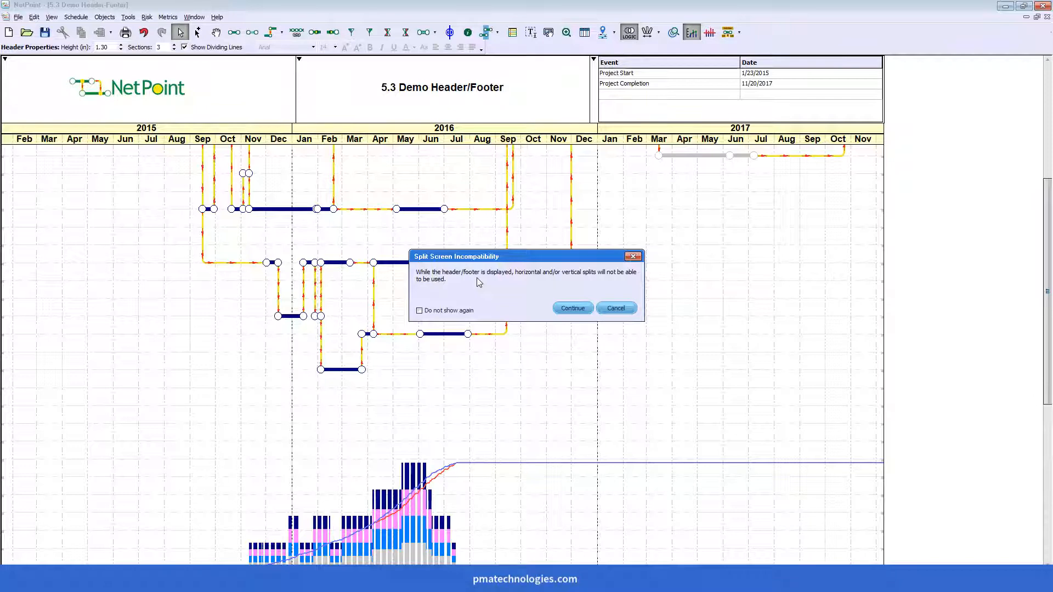
mouse_move(503, 272)
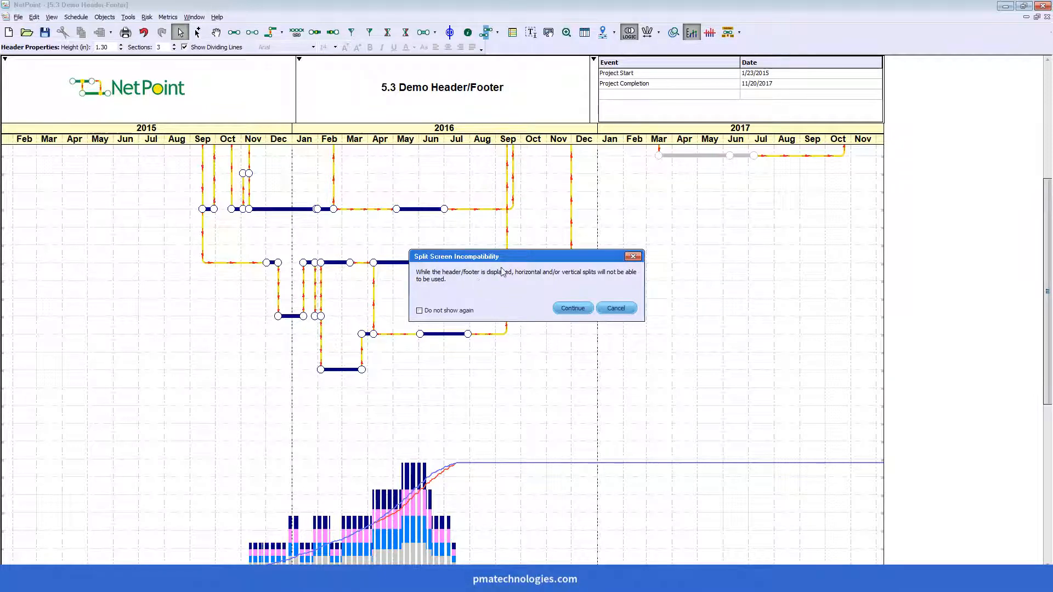
- Continue past the split-screen warning to enable the footer and adjust the Down page count for printing
left_click(572, 308)
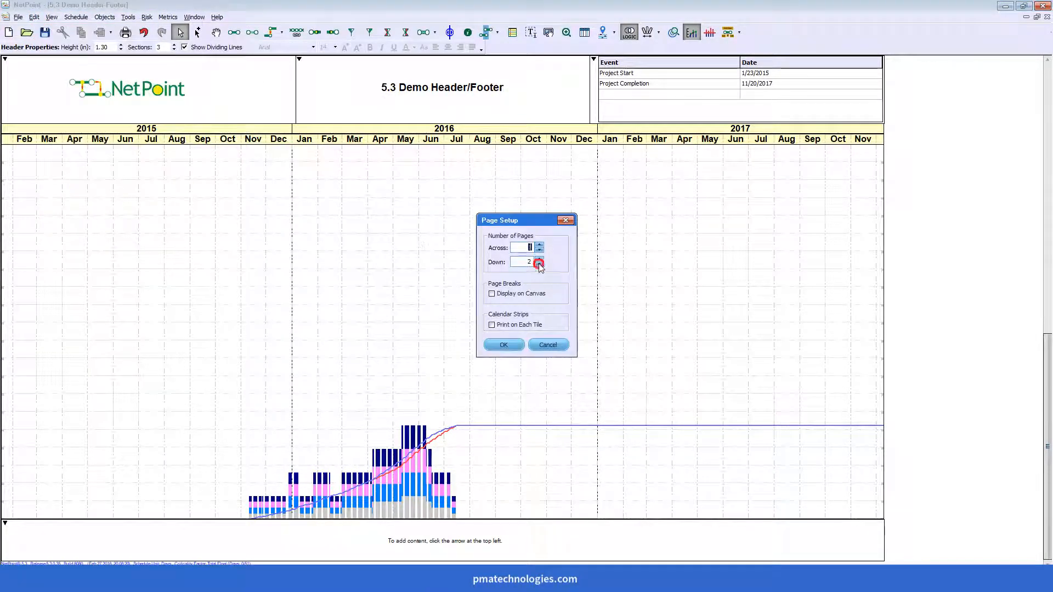
left_click(504, 345)
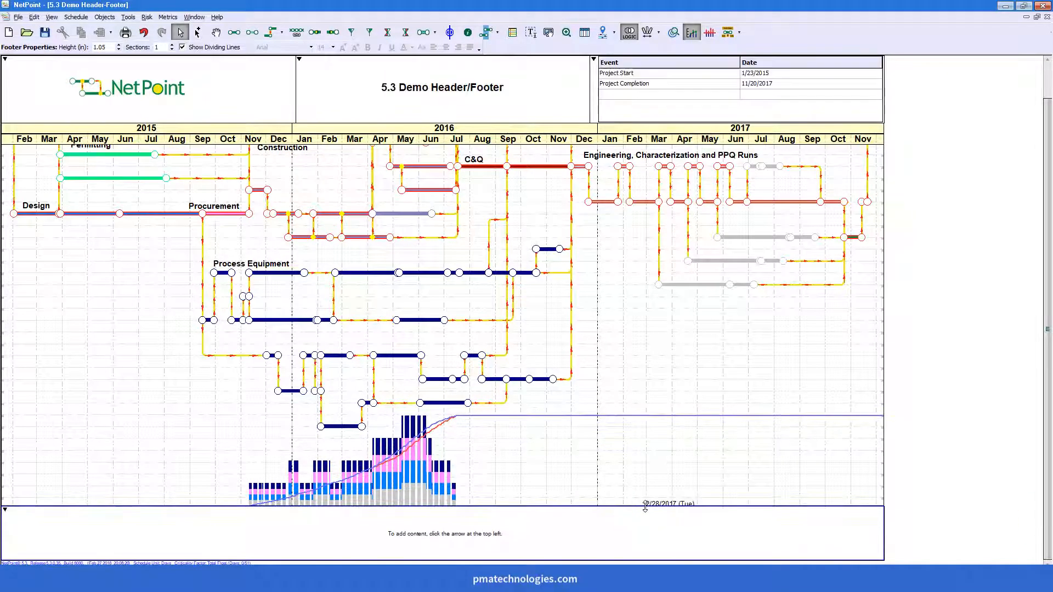
mouse_move(159, 544)
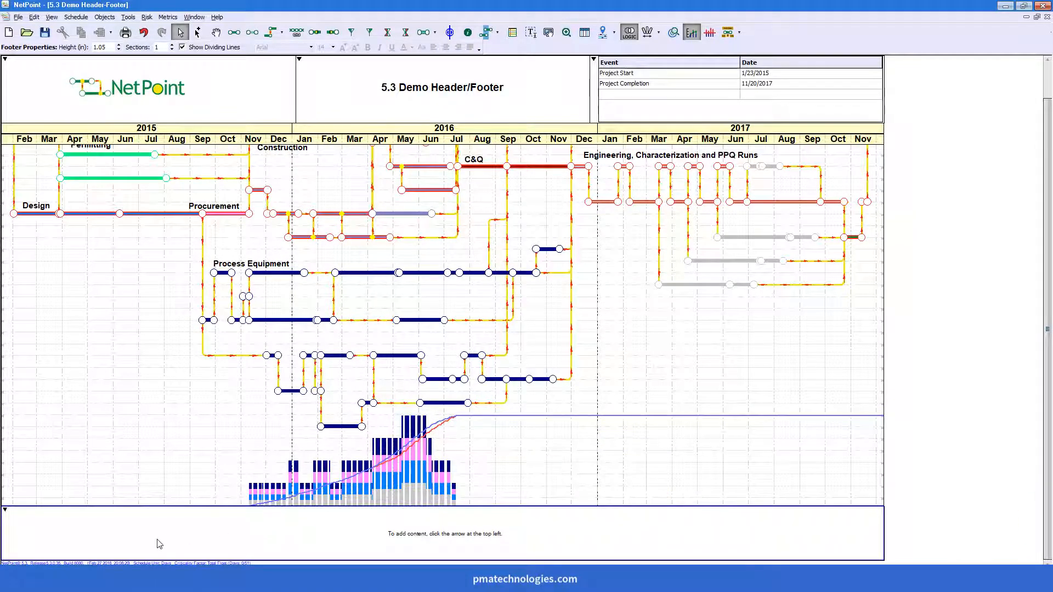
- Fill the footer with an automated legend of benchmarks, milestones, activities, link and data date
left_click(4, 510)
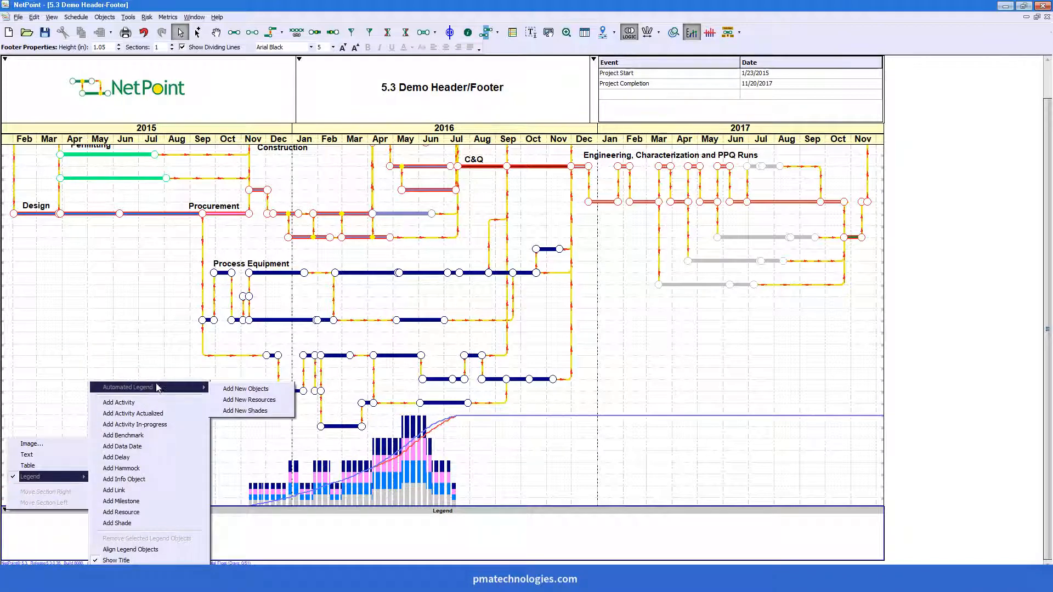
mouse_move(245, 389)
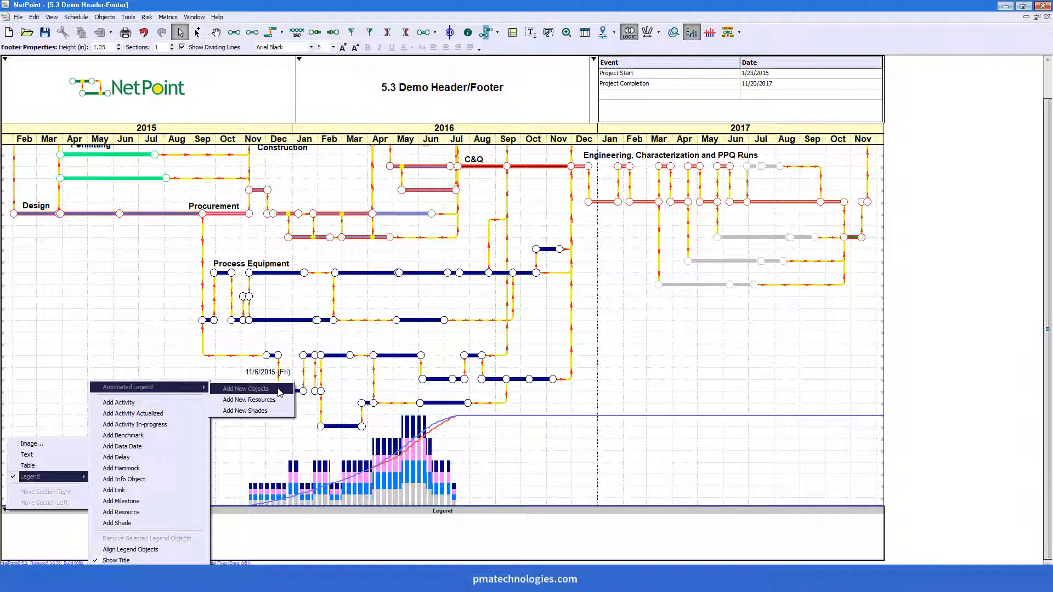
left_click(245, 388)
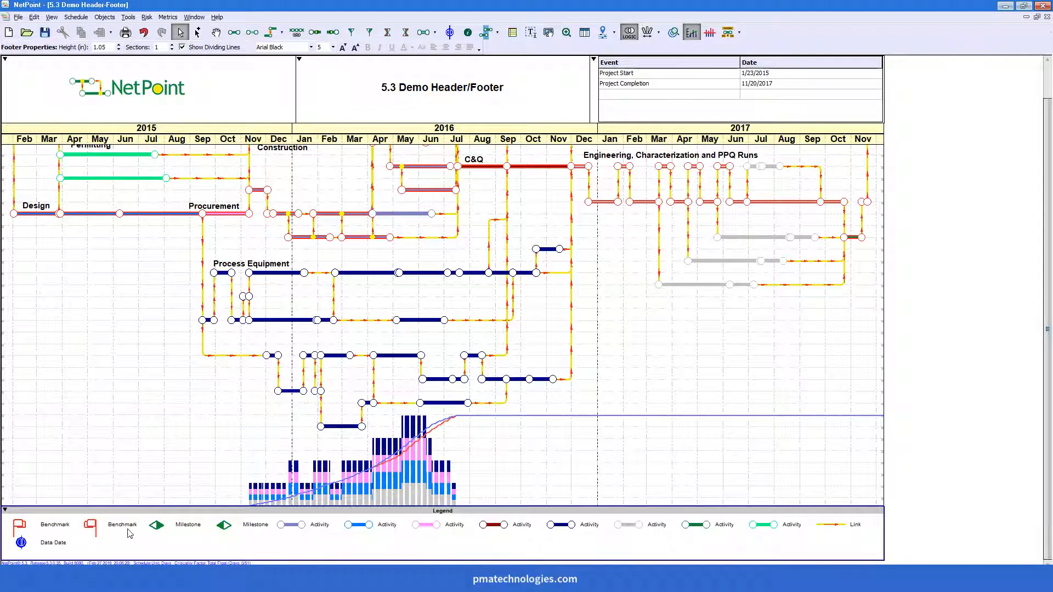
- Remove the duplicate benchmark entry and rename the dark blue activity label to Process Equipment
right_click(55, 525)
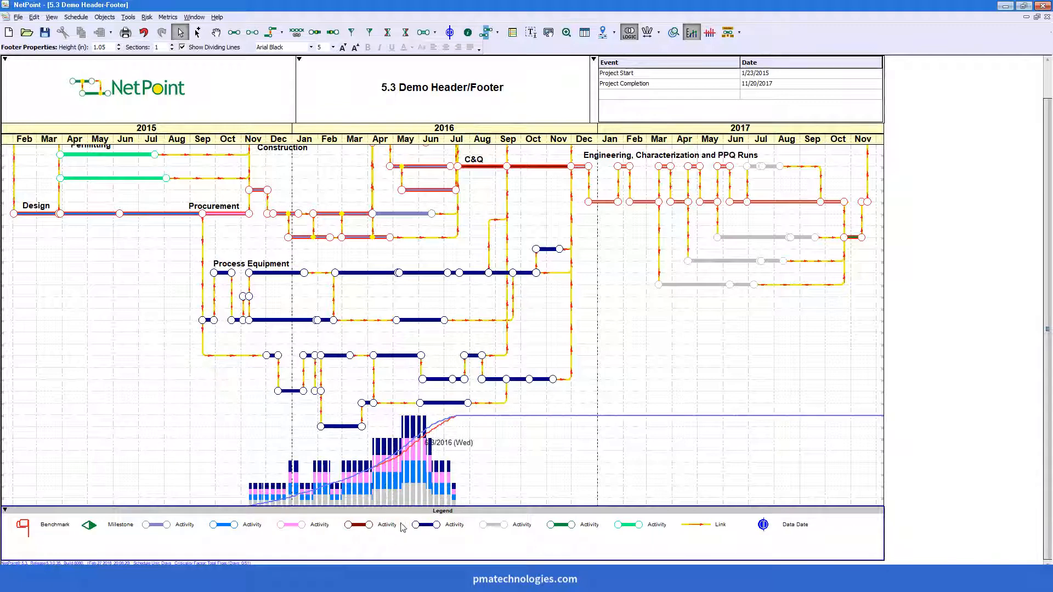
double_click(455, 524)
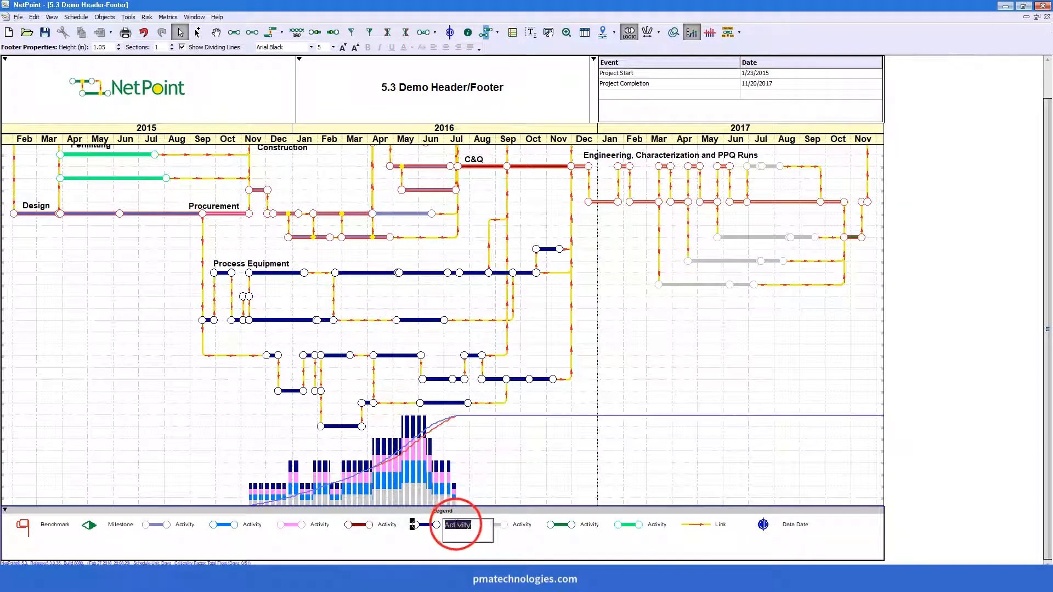
type("Process")
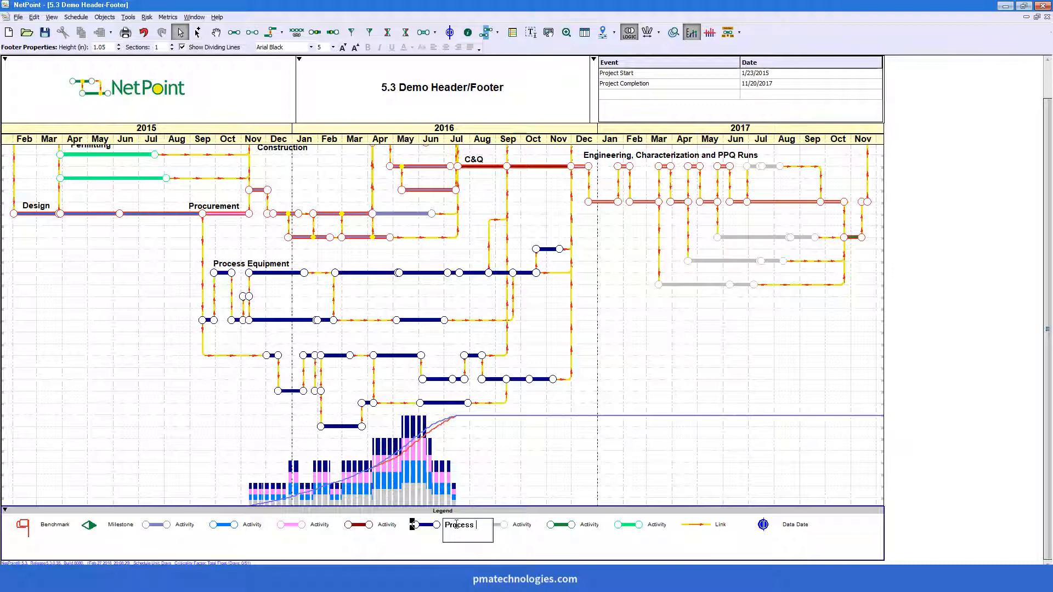
type("Equipment")
left_click(656, 524)
type("Design")
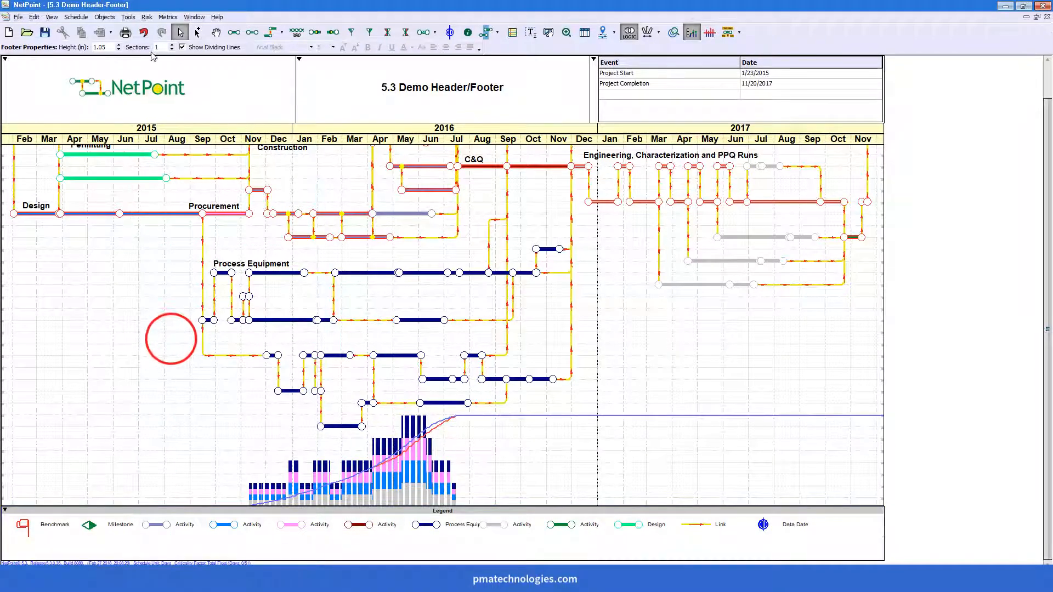
- Split the footer into two sections and align the legend objects into tidy rows
left_click(181, 44)
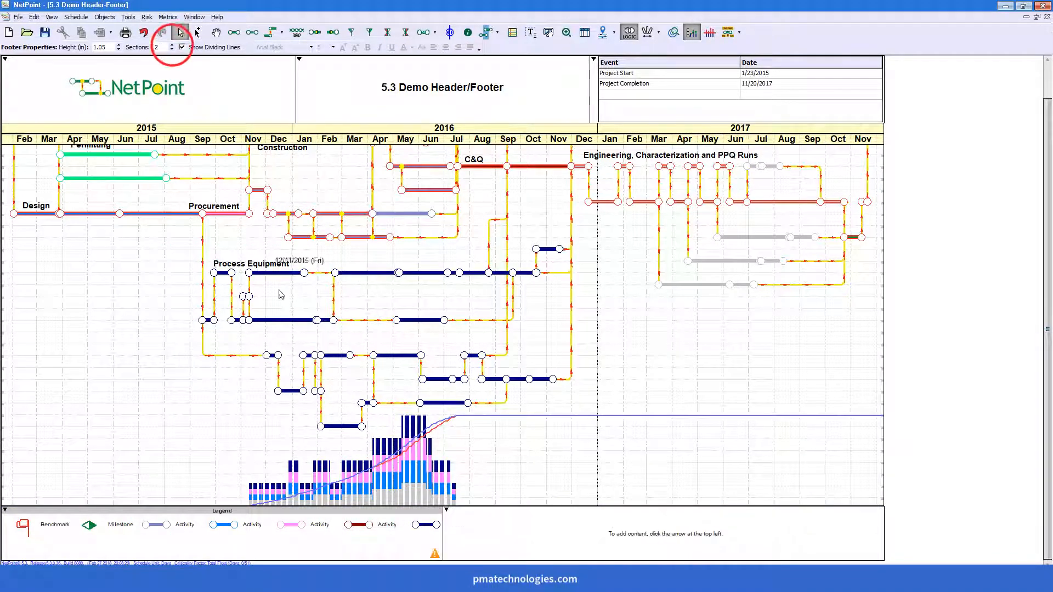
mouse_move(412, 509)
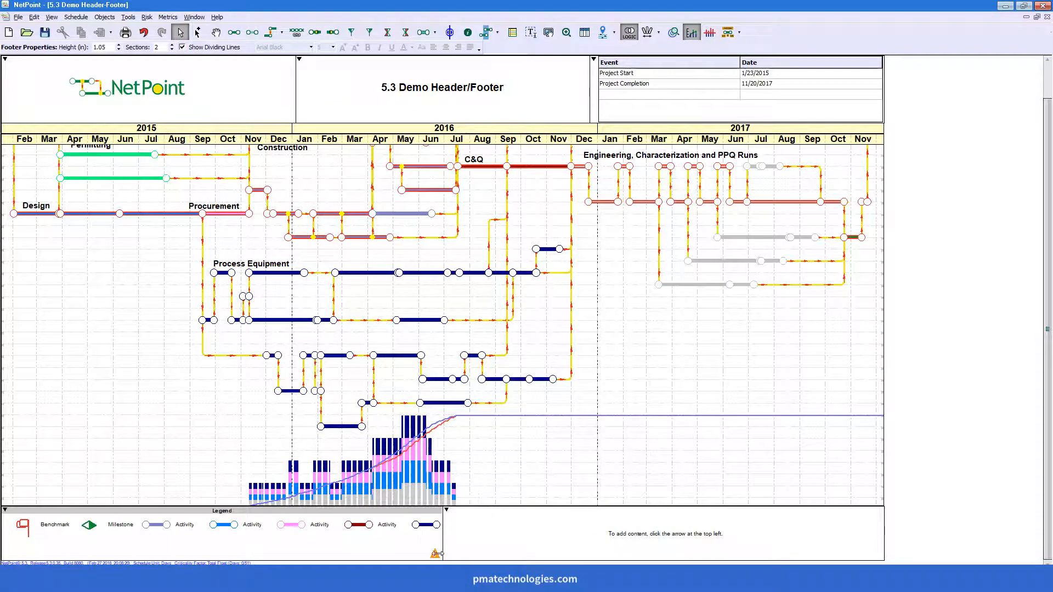
mouse_move(436, 554)
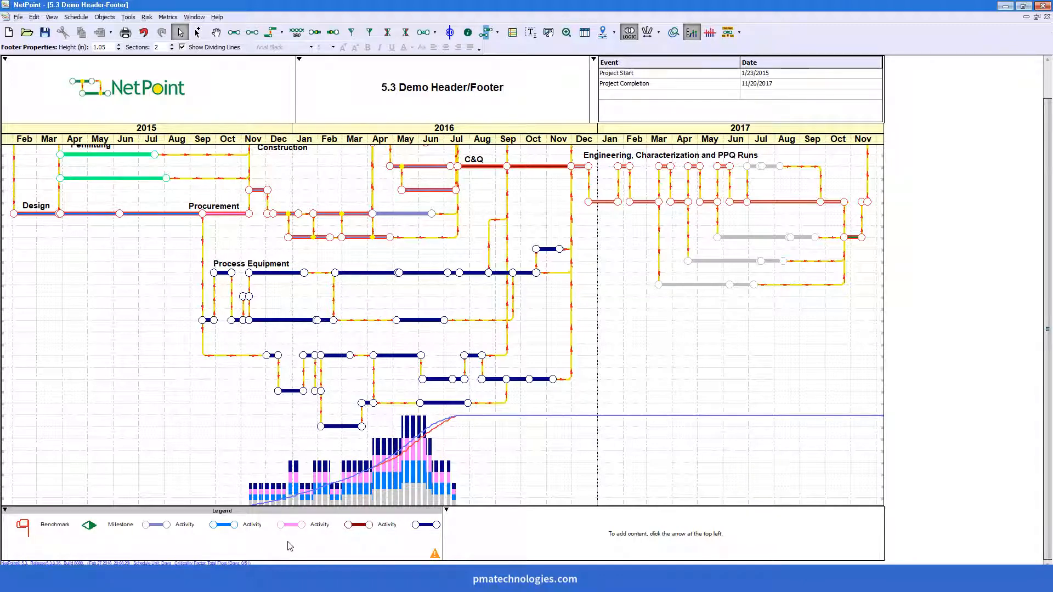
right_click(269, 537)
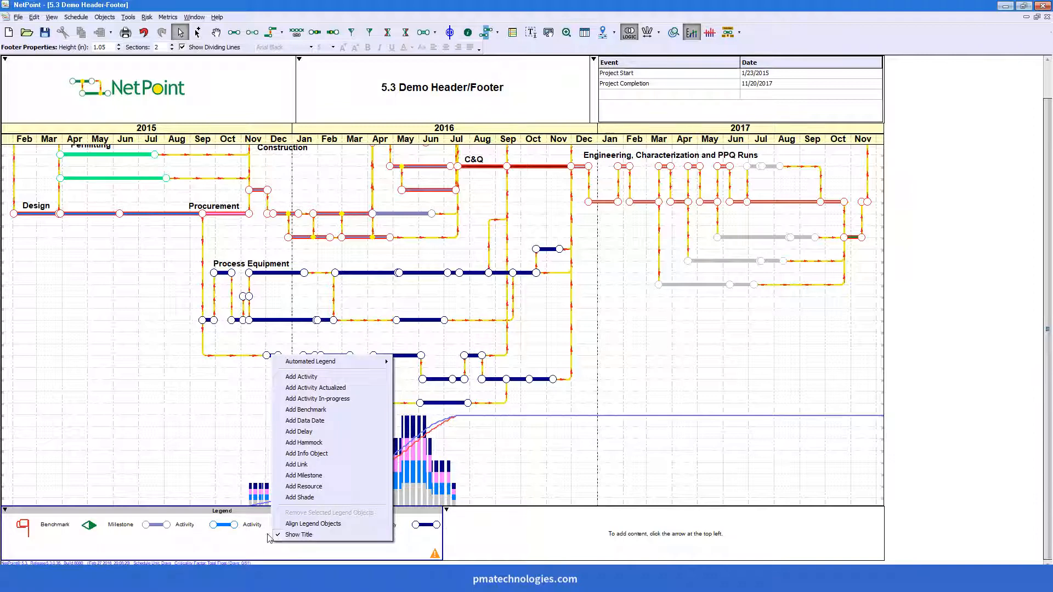
mouse_move(315, 387)
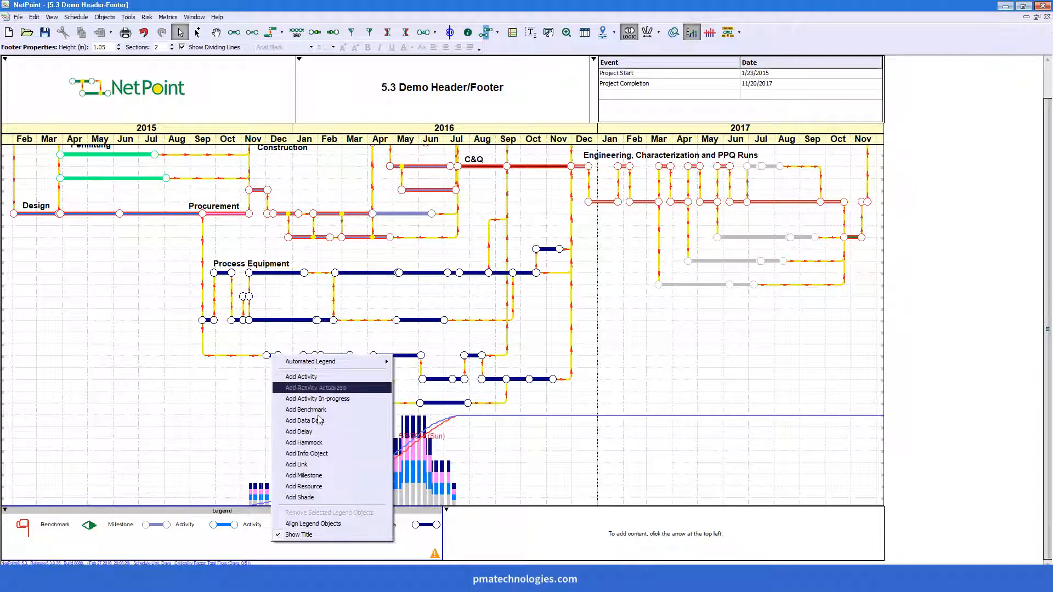
mouse_move(223, 550)
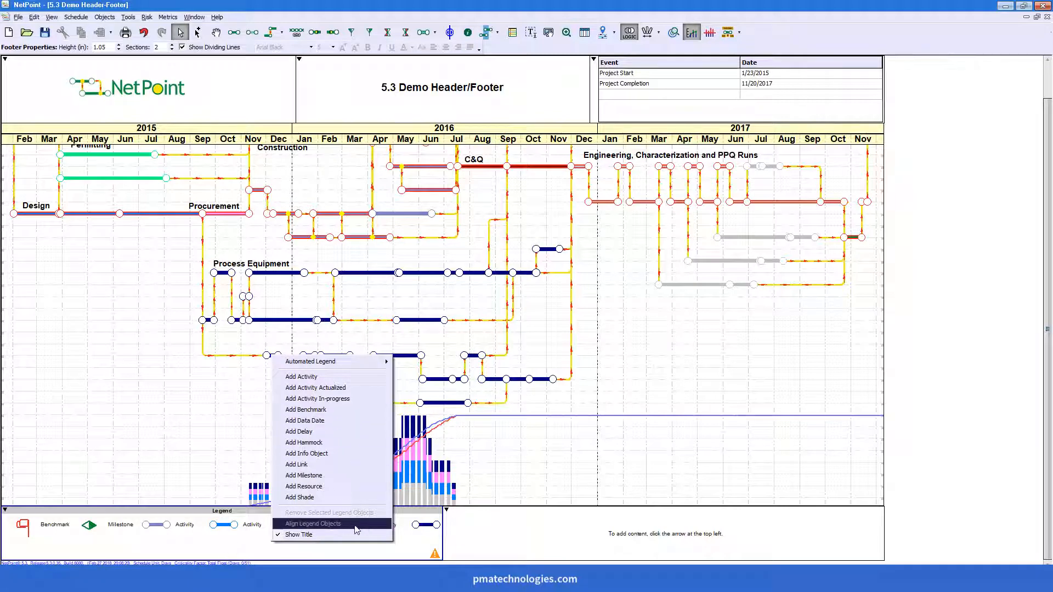
left_click(312, 524)
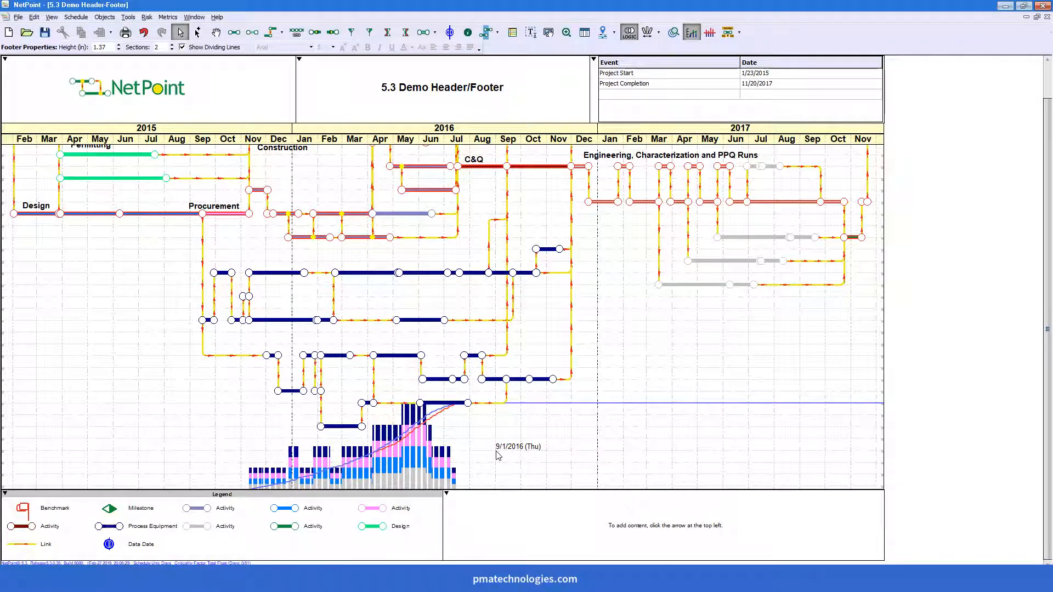
- Fill the right footer section with a resource legend: Electrician, Crane, Steel, Drywall, Carpenters, Plumbers
left_click(471, 534)
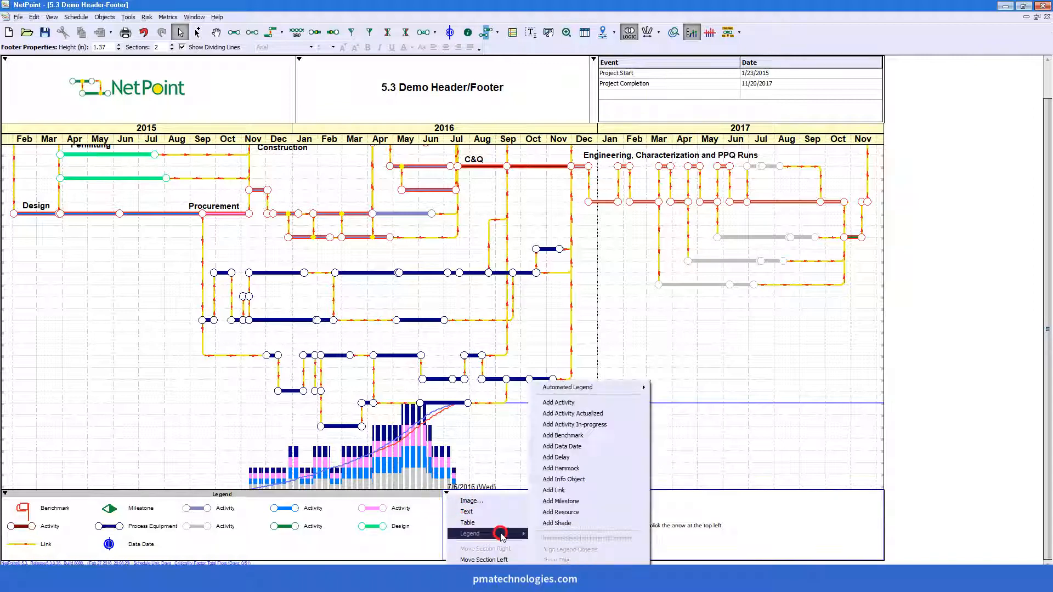
mouse_move(567, 387)
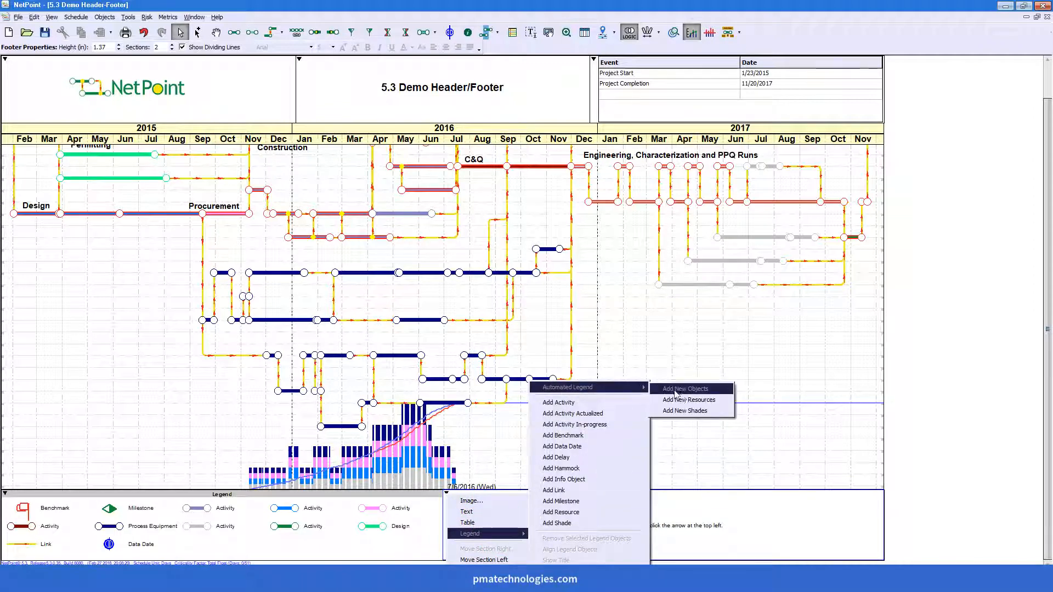
left_click(689, 399)
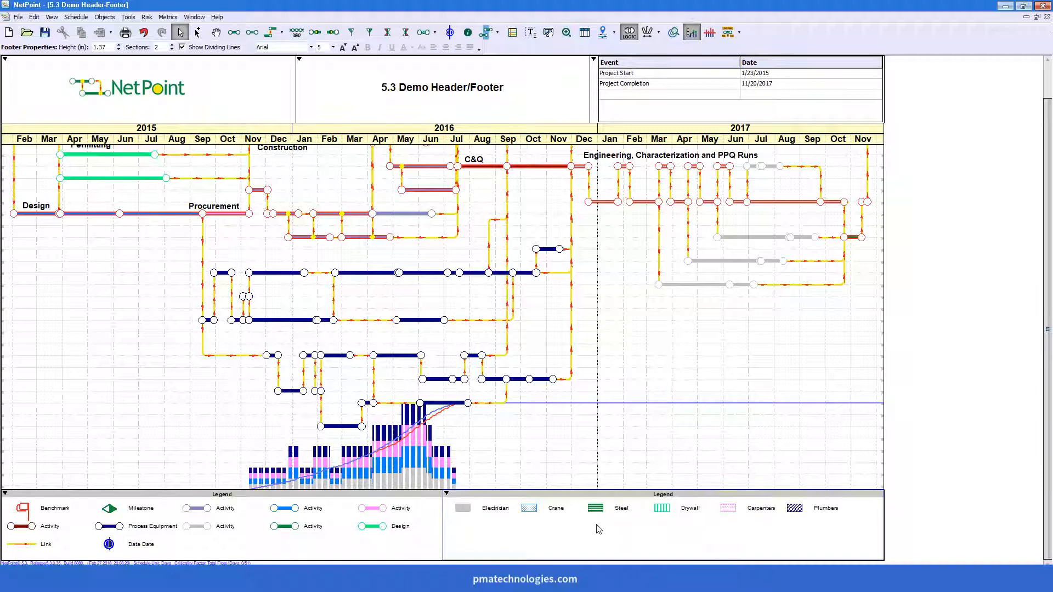